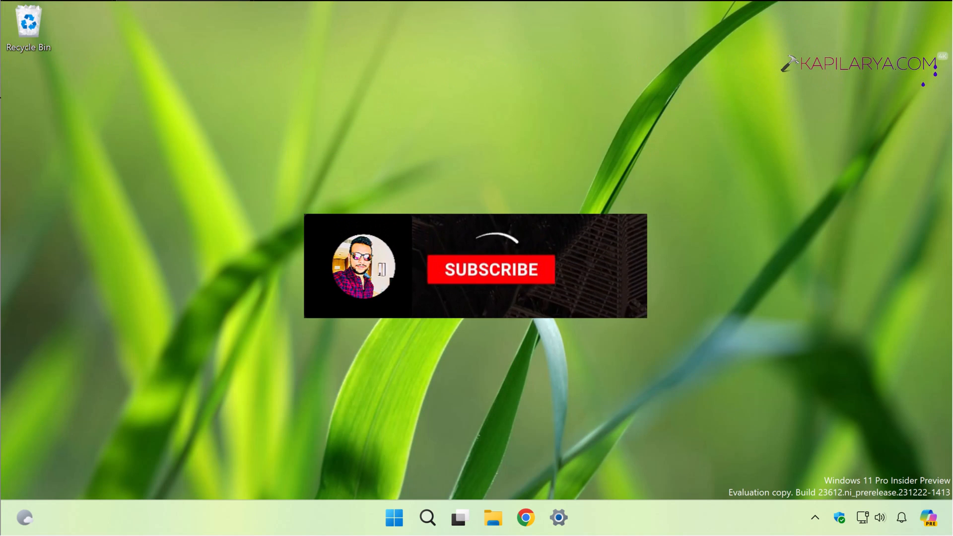
Reach the For developers page under System, with Developer Mode on and Device Portal off
click(481, 269)
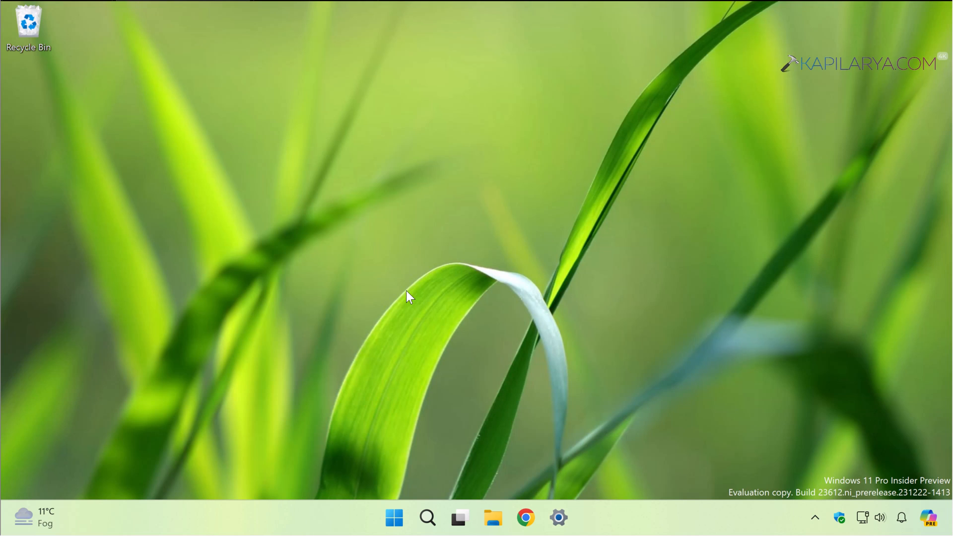
click(558, 518)
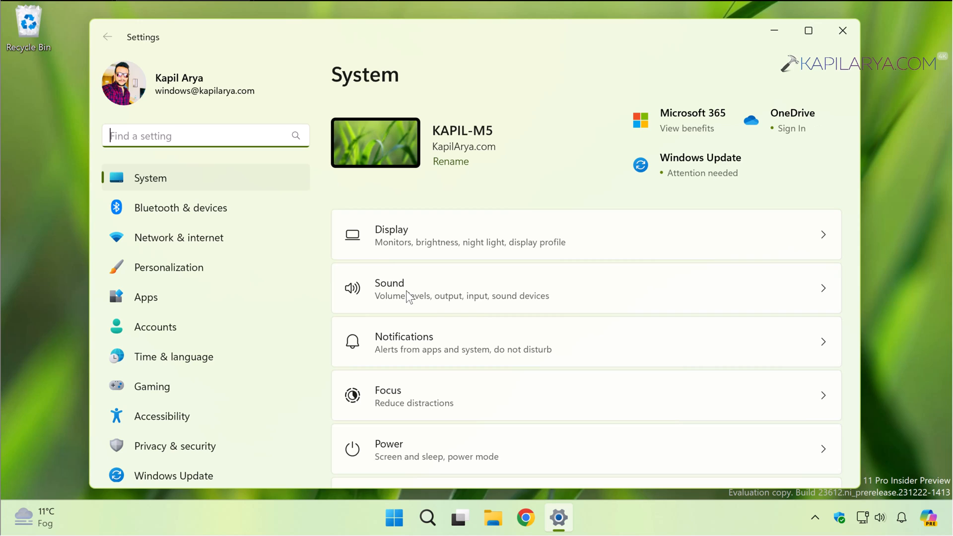
scroll(down, 3)
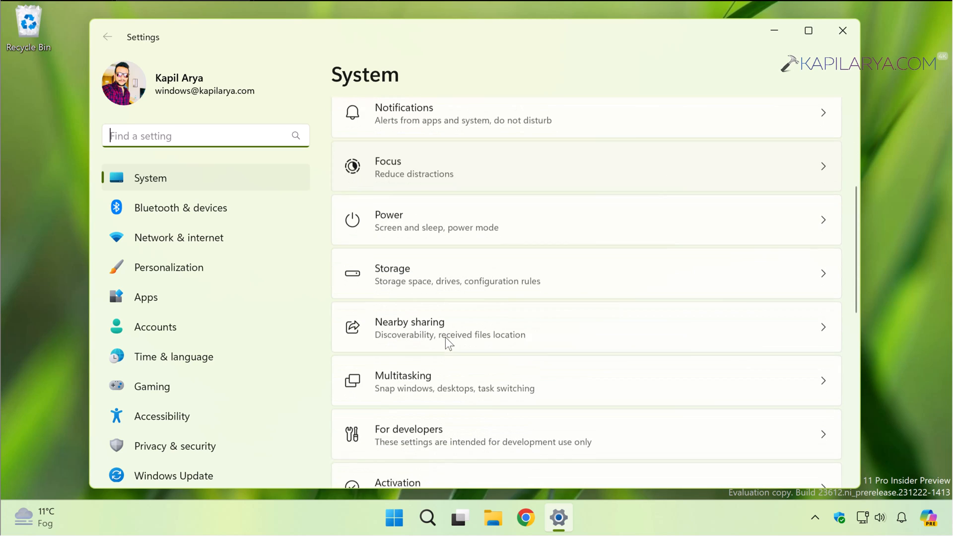
scroll(down, 3)
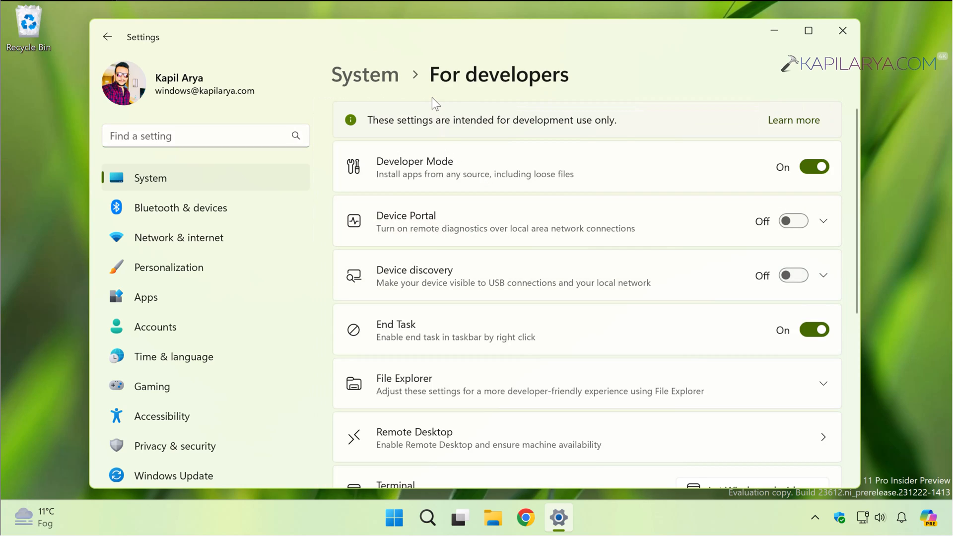
mouse_move(677, 171)
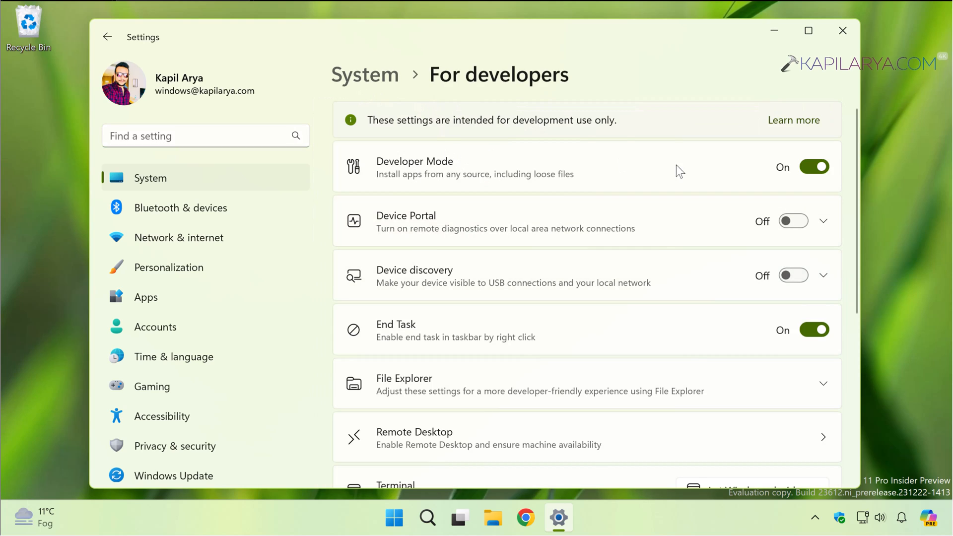
mouse_move(813, 183)
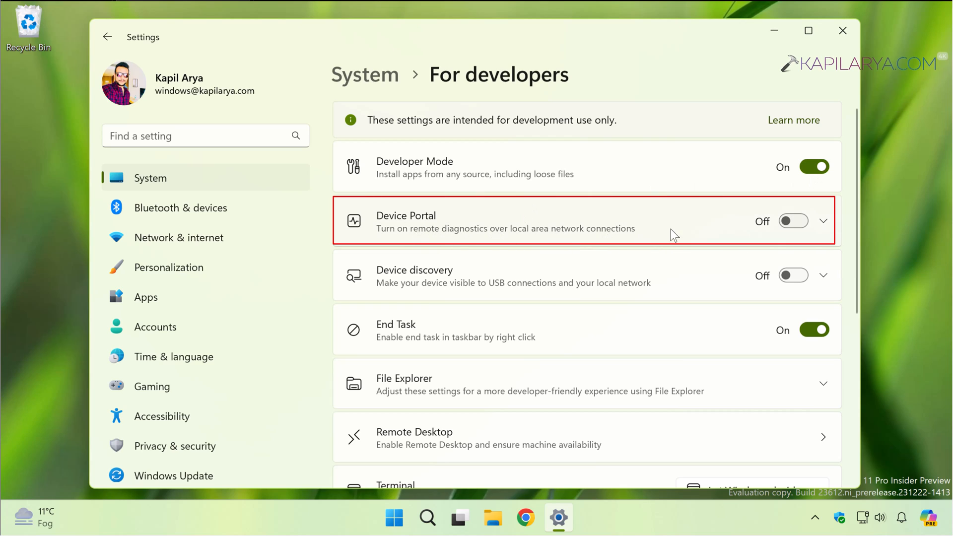
Switch Device Portal on, prompting the Windows Developer Mode package install
click(794, 221)
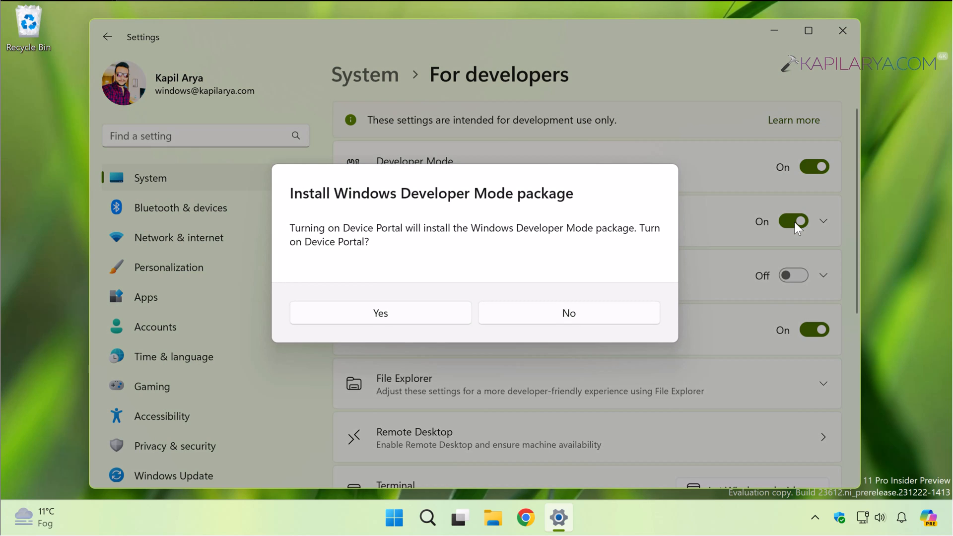
mouse_move(556, 212)
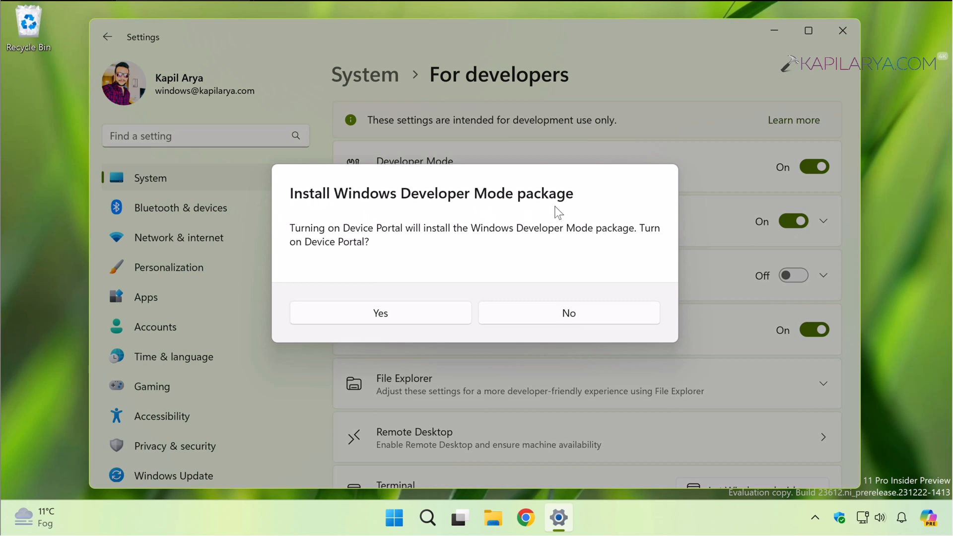
mouse_move(482, 248)
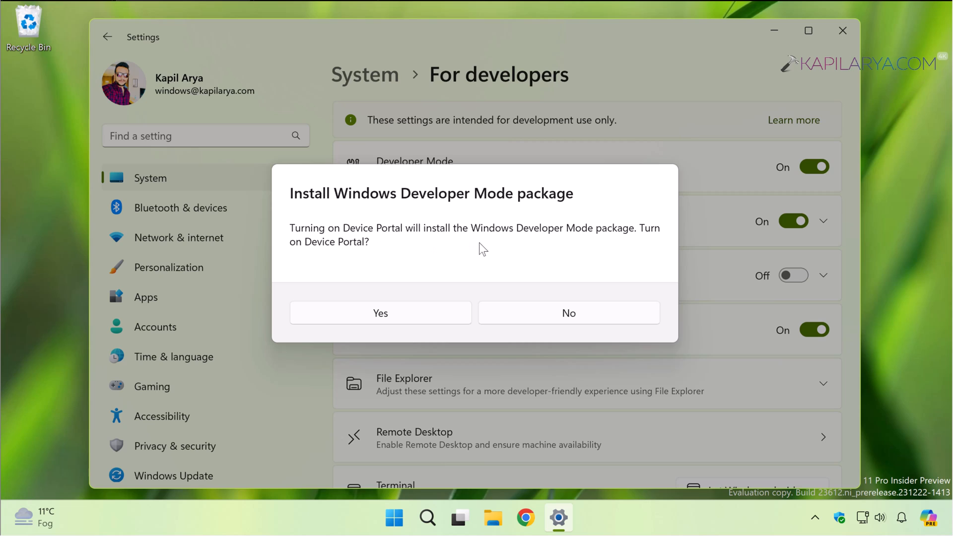
mouse_move(373, 327)
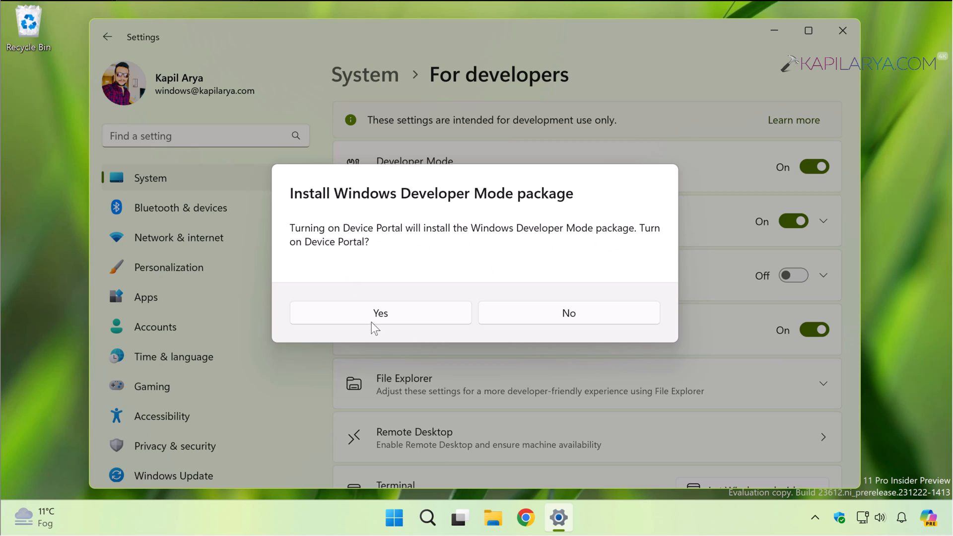
mouse_move(364, 319)
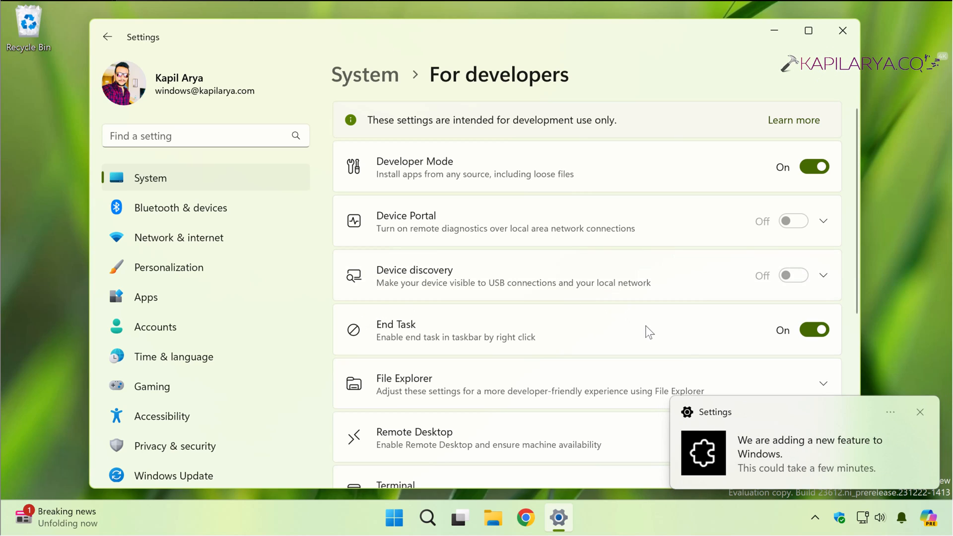
mouse_move(829, 463)
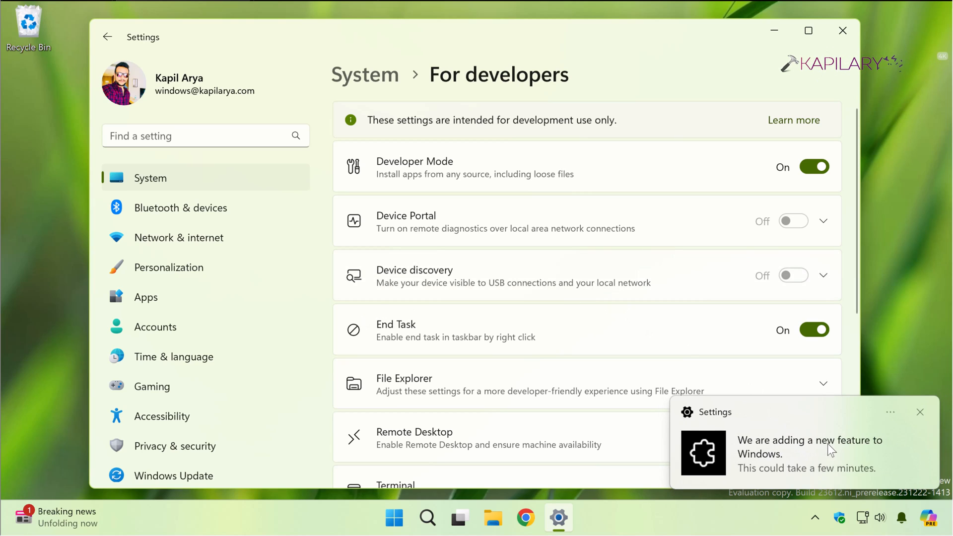
Check the Windows Developer Mode installation progress on the Optional features page
click(920, 411)
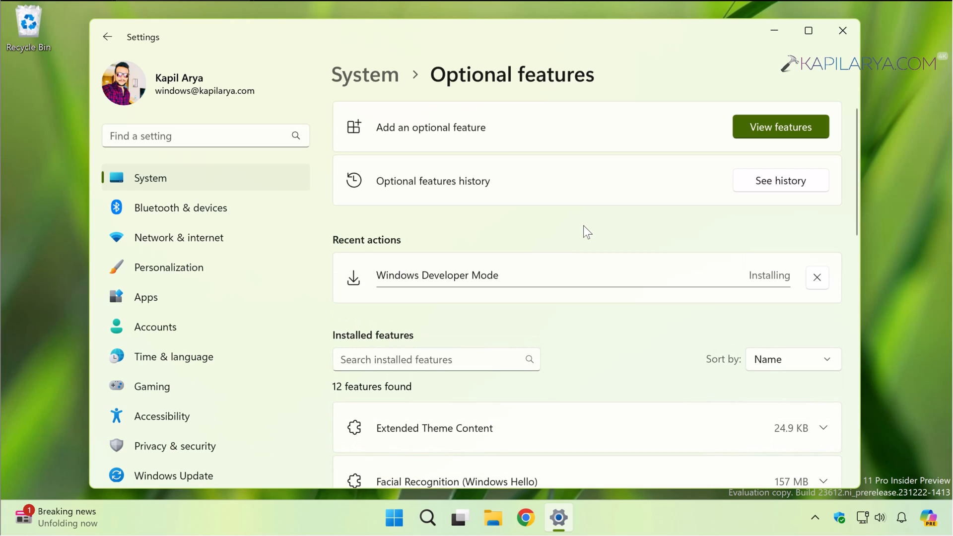
mouse_move(388, 284)
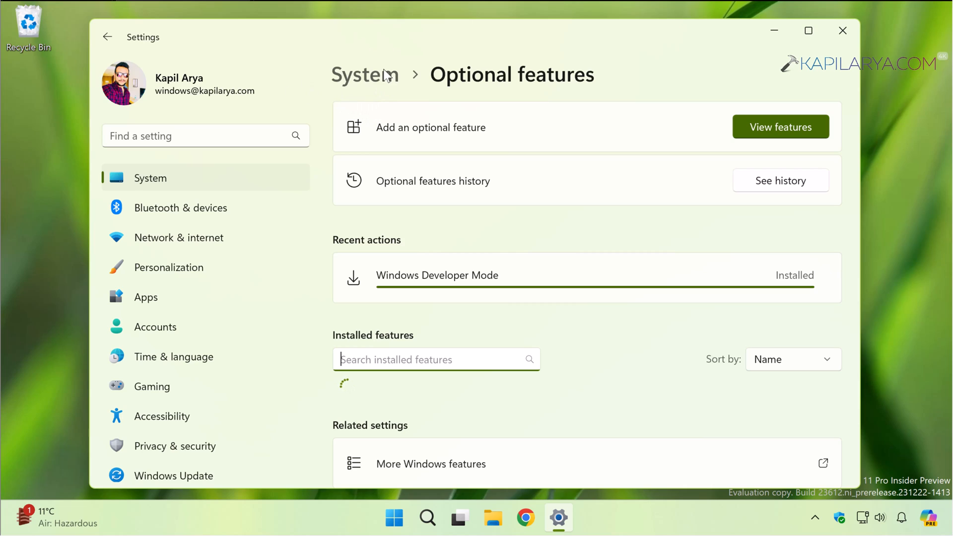
mouse_move(549, 77)
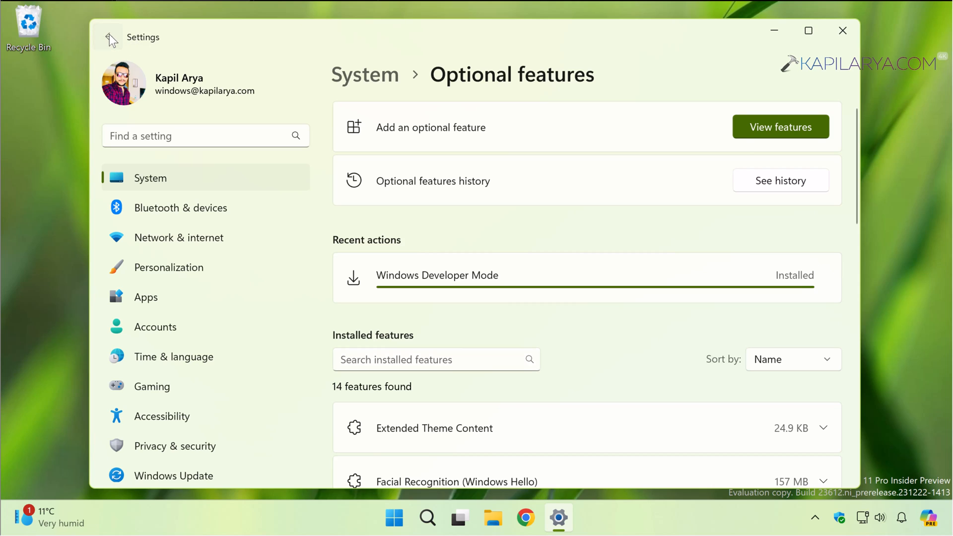
Return to For developers and expand Device Portal to show authentication and its addresses
click(437, 275)
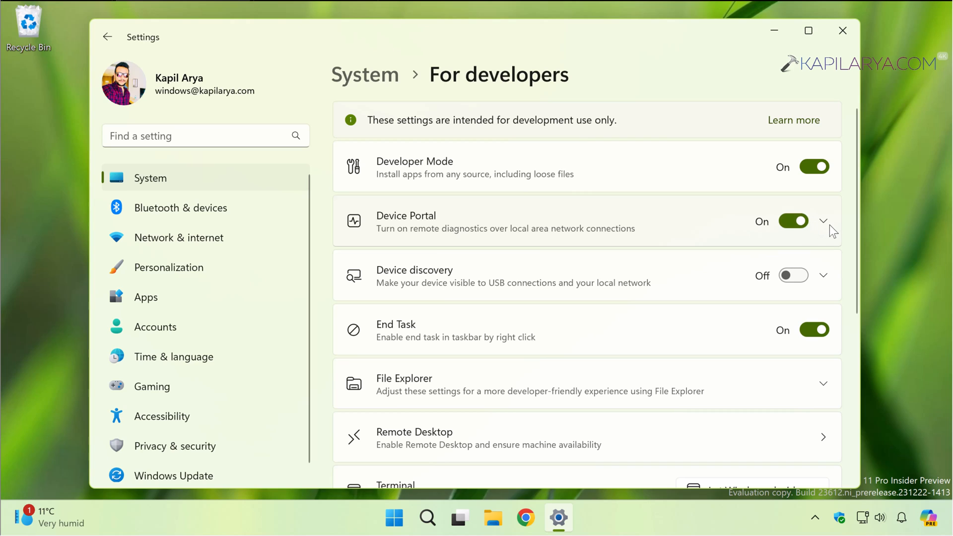
click(824, 220)
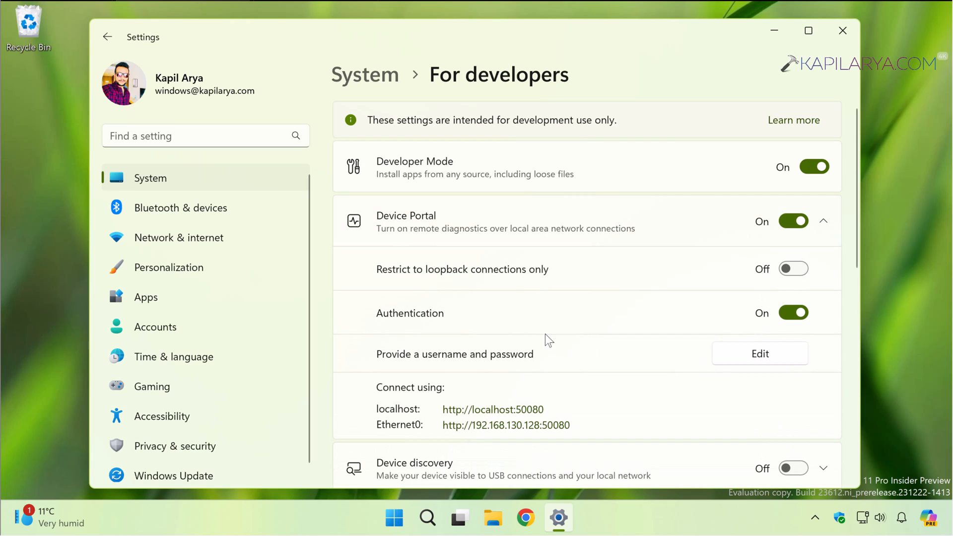
mouse_move(635, 348)
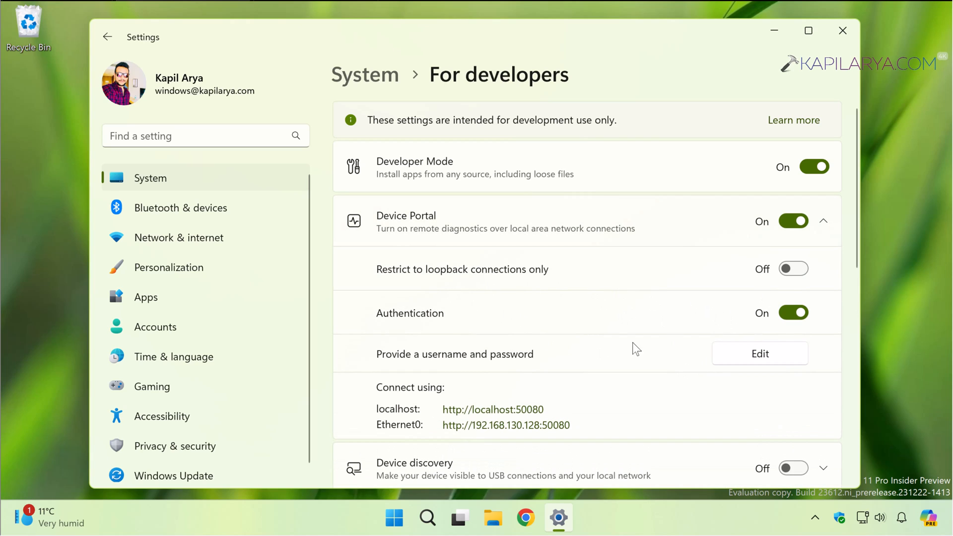
mouse_move(457, 412)
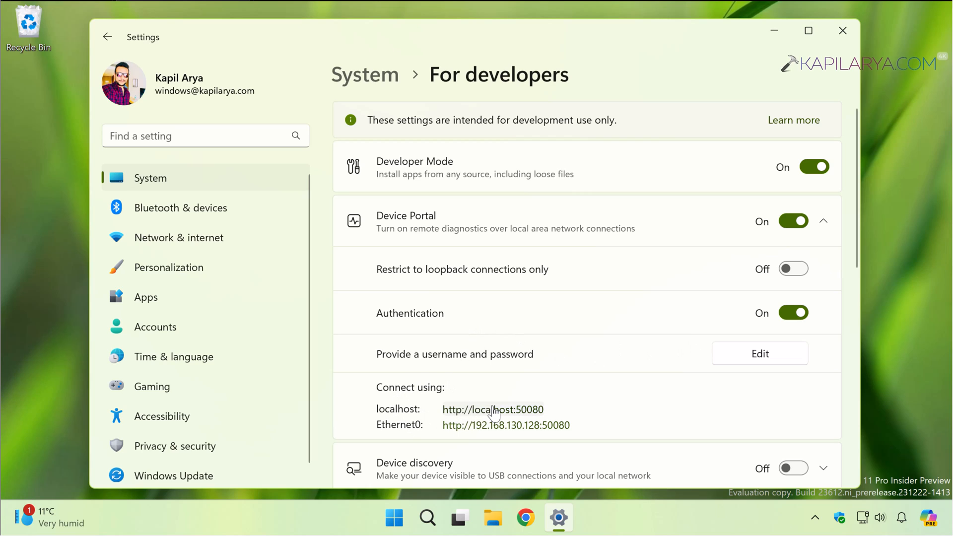
mouse_move(471, 427)
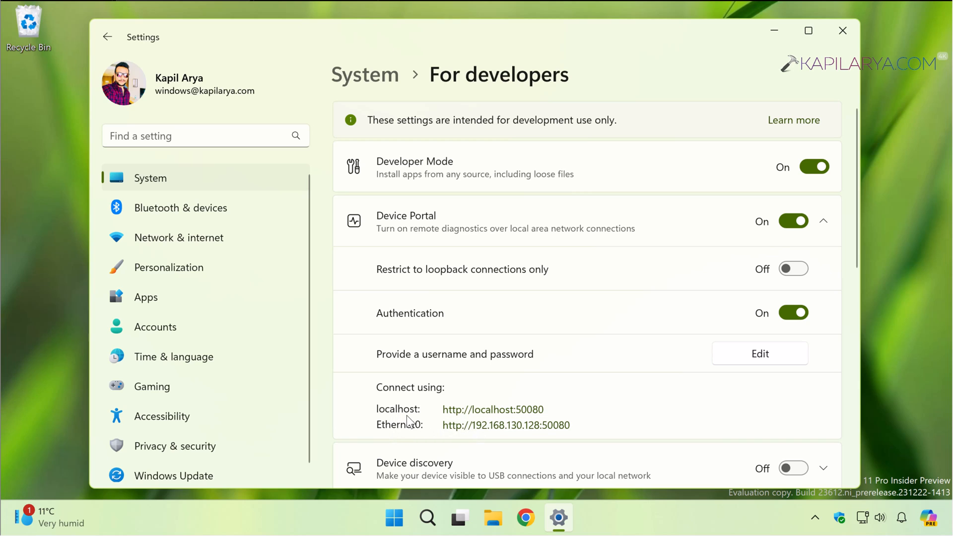
Set a Device Portal username 'ka…' and password, submit them and confirm the credential change
click(761, 354)
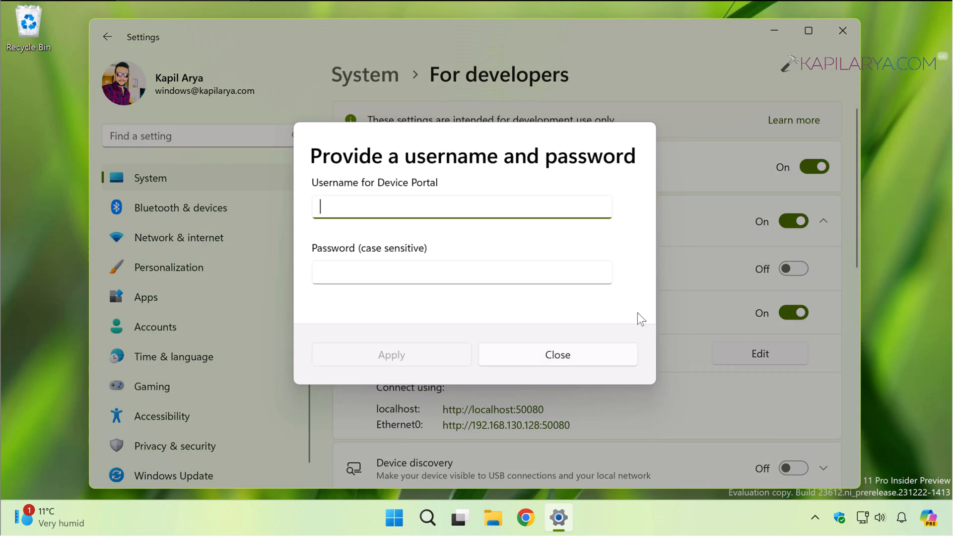
mouse_move(411, 208)
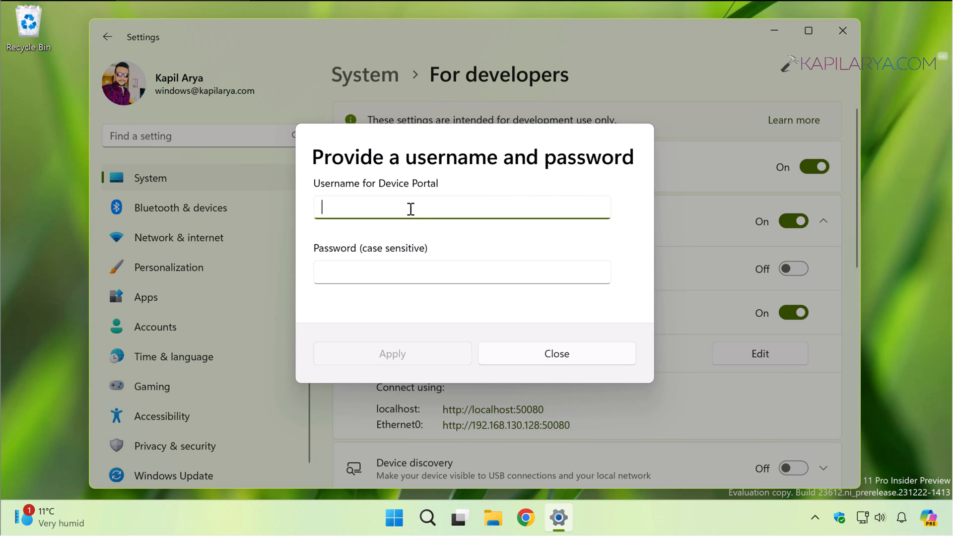
text(kapilarya)
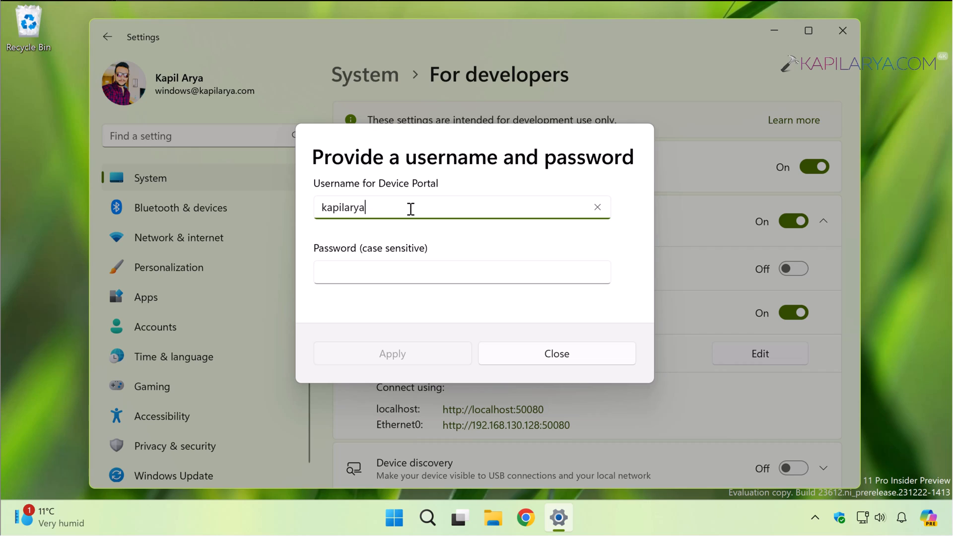
text(•)
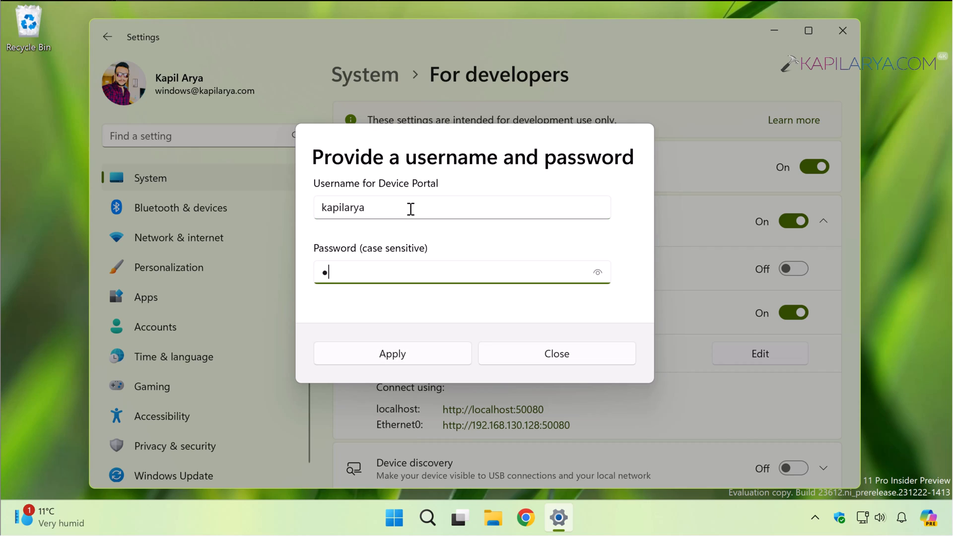
key(Backspace)
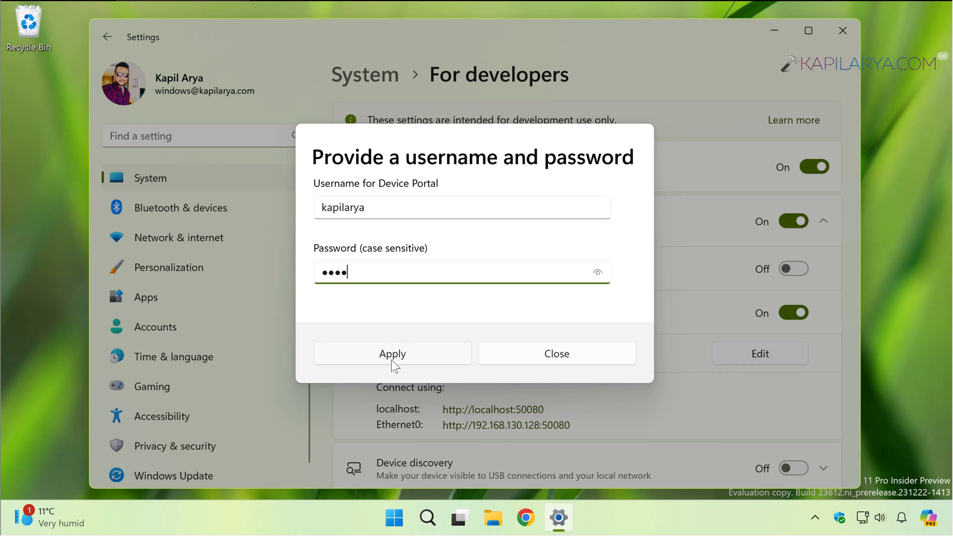
click(392, 353)
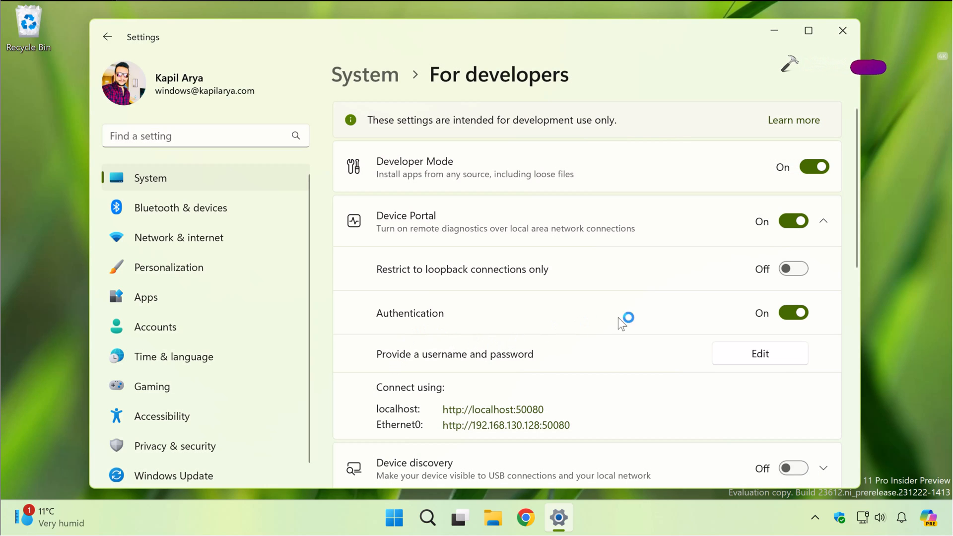
click(760, 353)
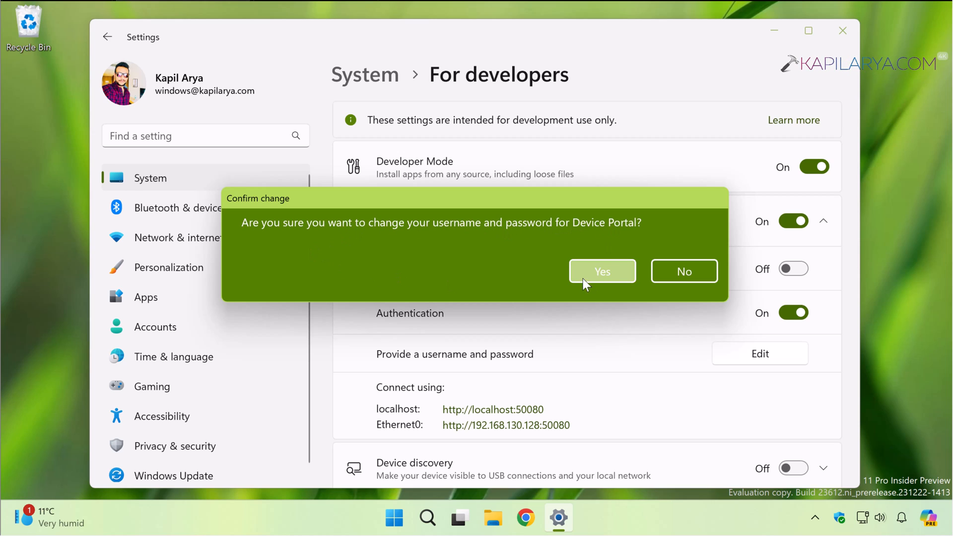
click(601, 271)
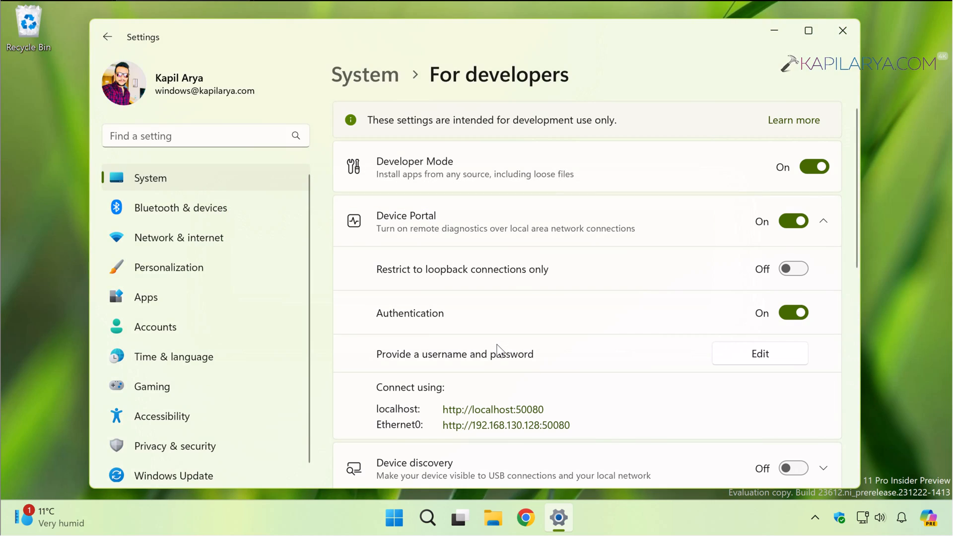
mouse_move(439, 408)
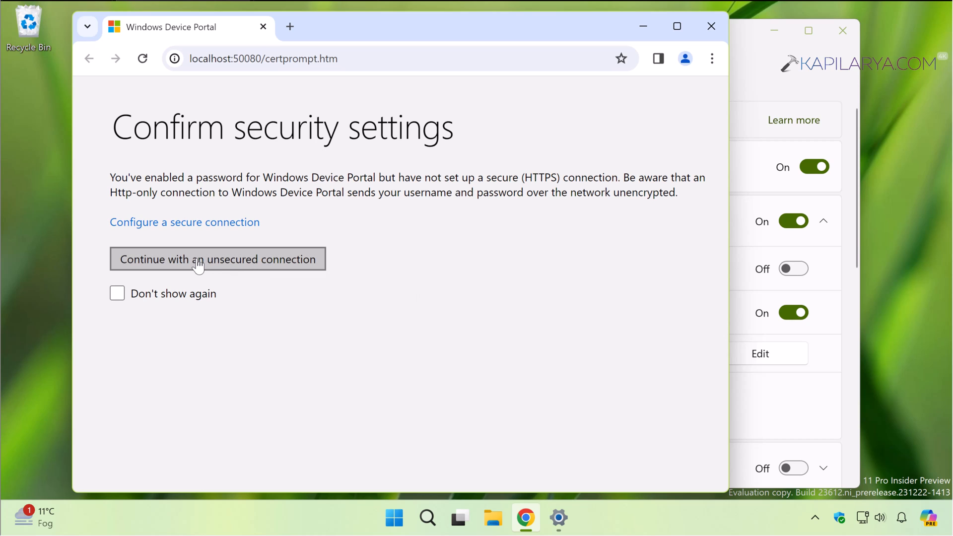
Continue over the unsecured connection, sign in as 'kapila' and save the password in Chrome
click(218, 259)
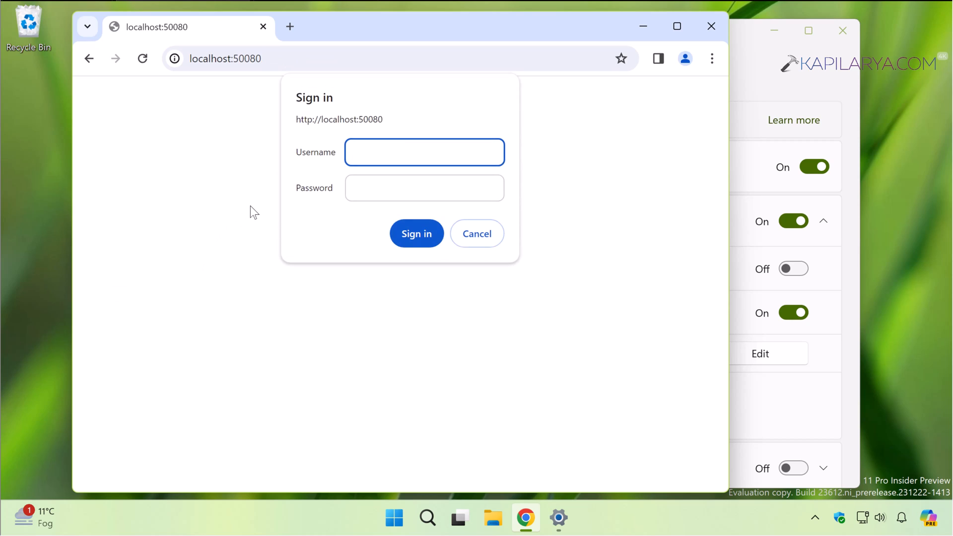
click(424, 153)
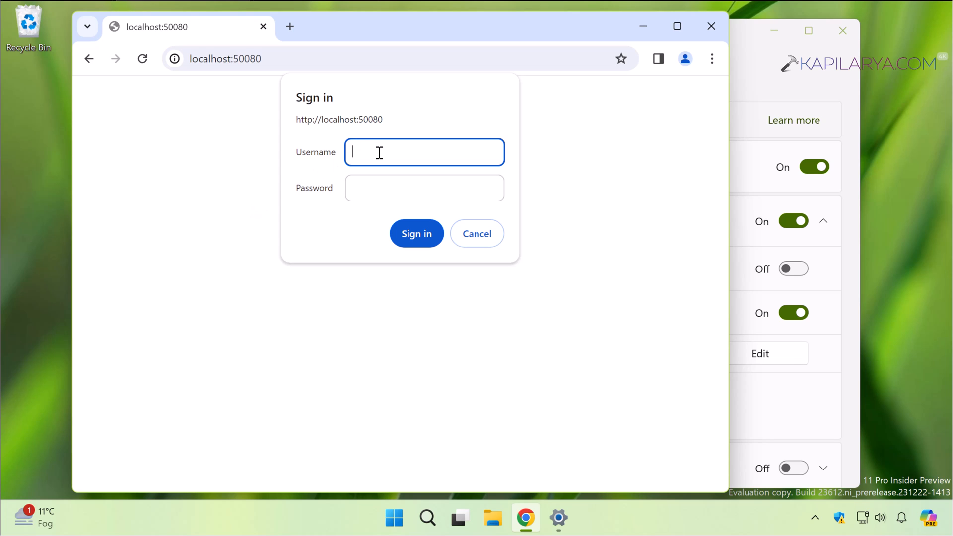
text(kapila)
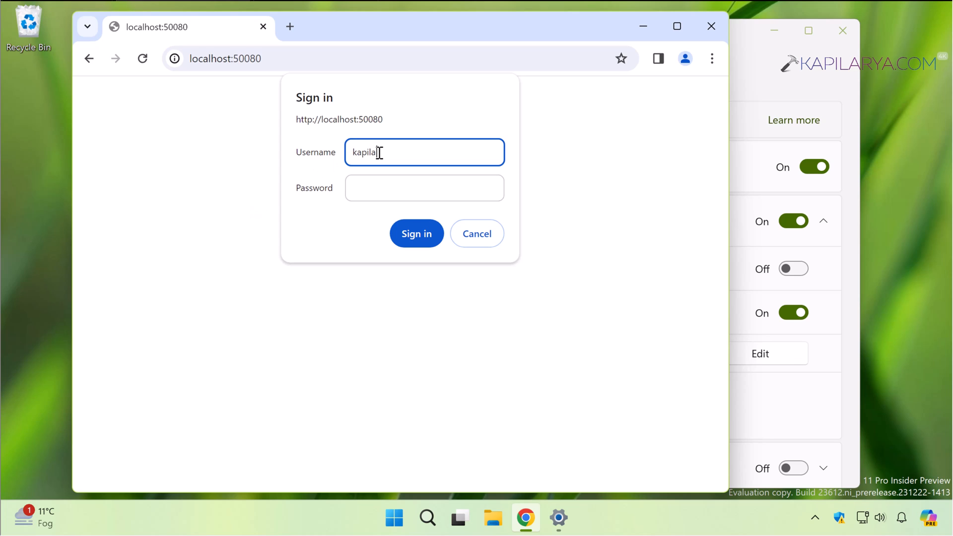
click(424, 188)
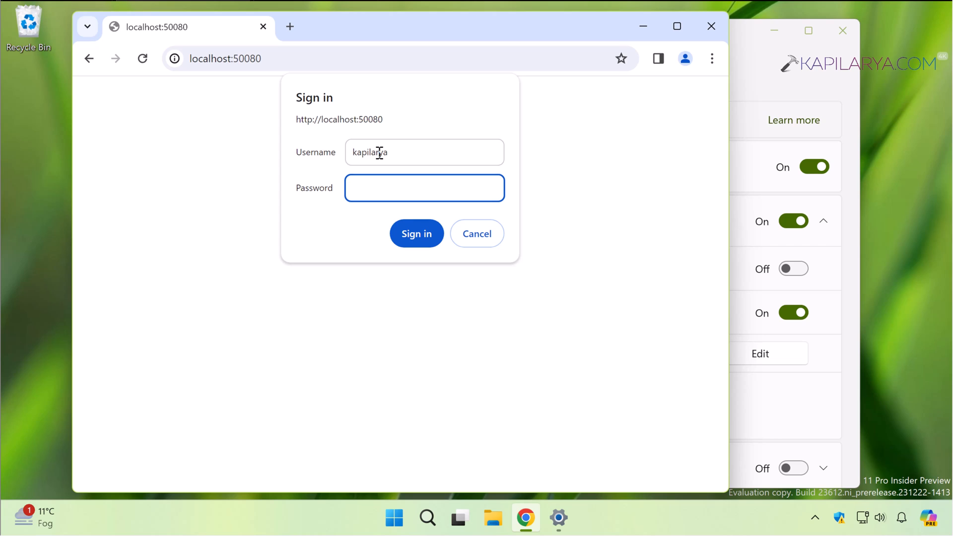
click(417, 233)
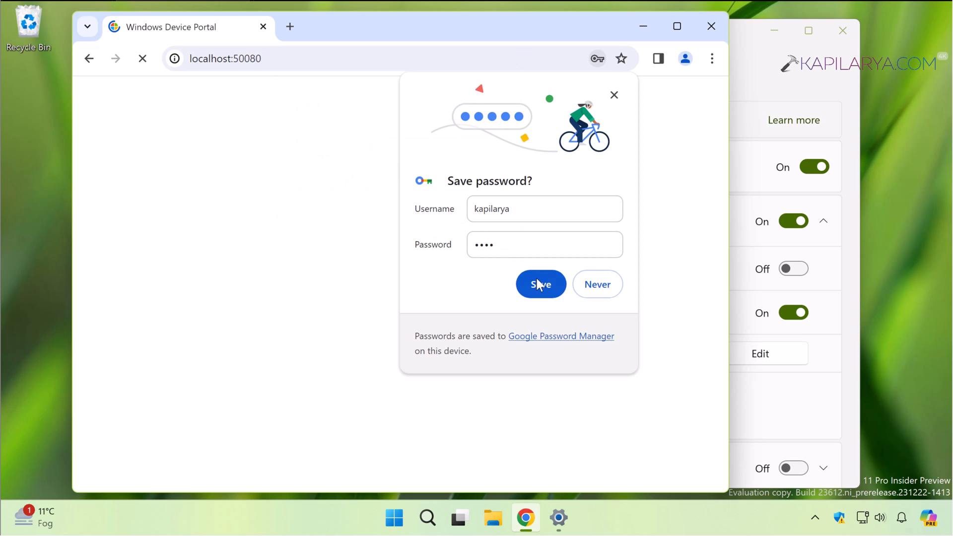
click(541, 284)
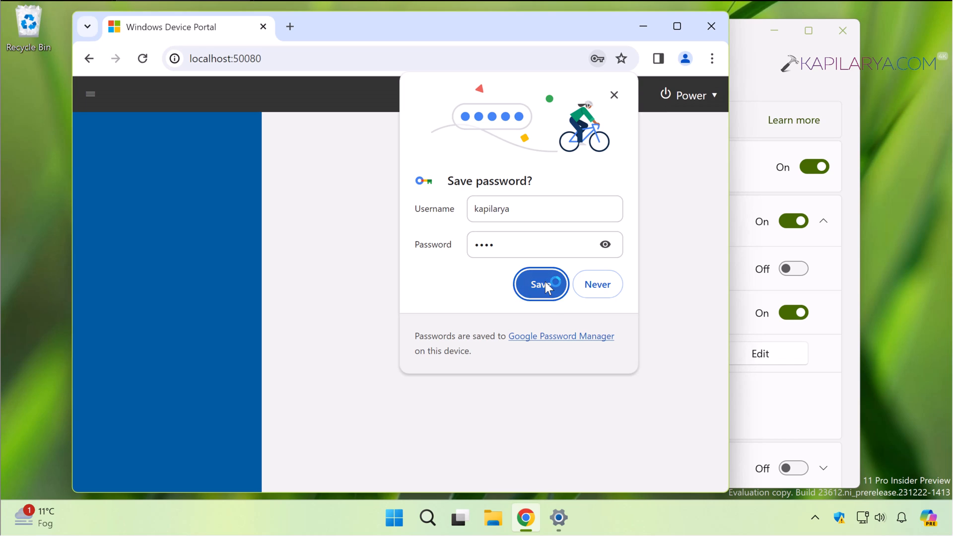
click(541, 284)
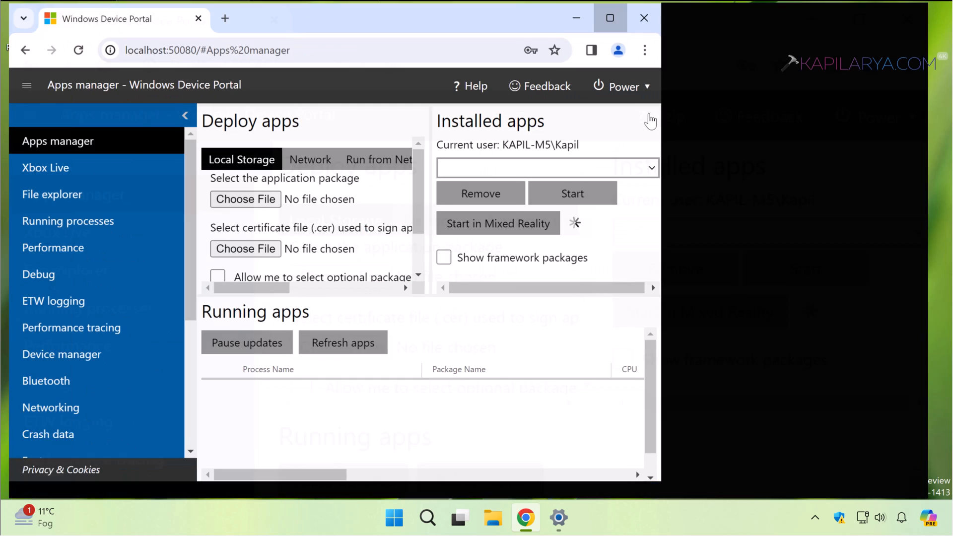
Maximize the portal, browse File explorer and Running processes, then land on Performance
click(610, 18)
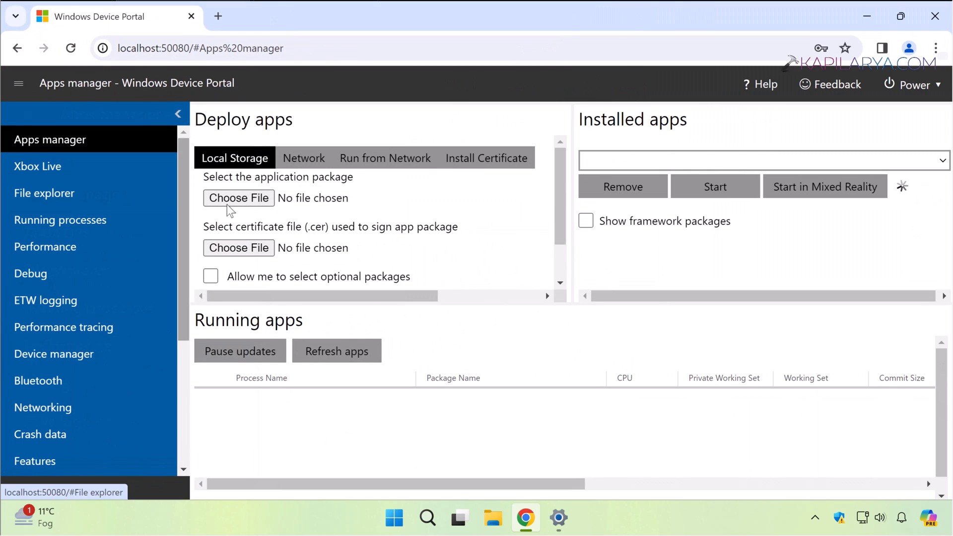
click(337, 351)
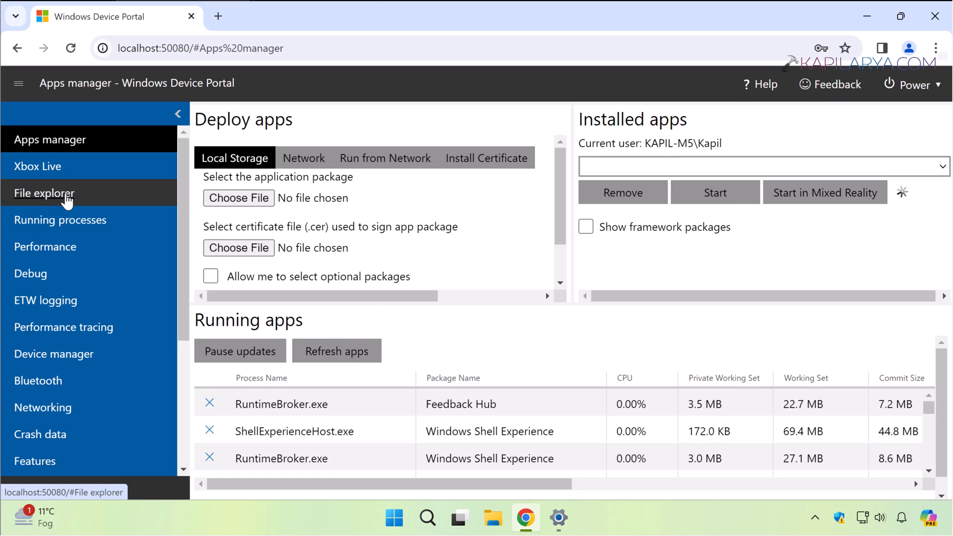
click(44, 192)
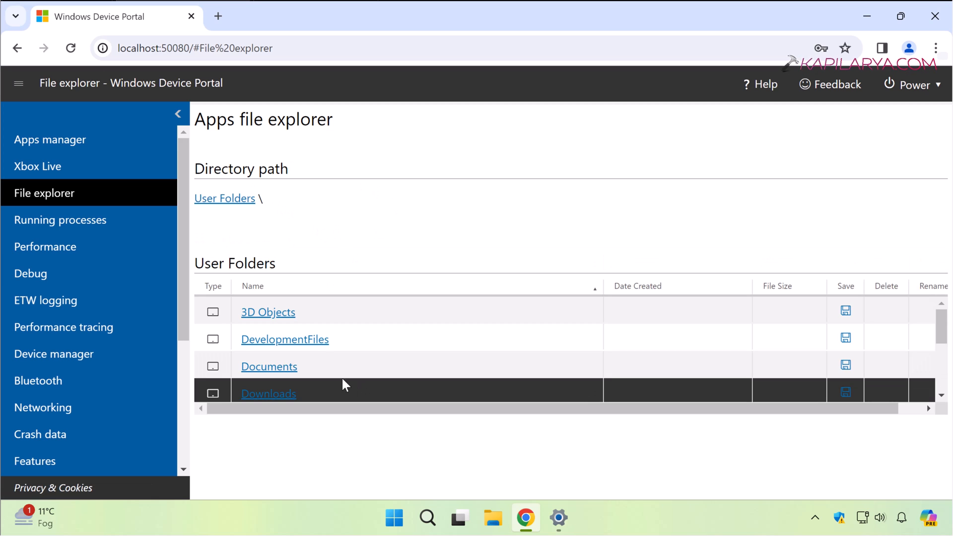
click(59, 219)
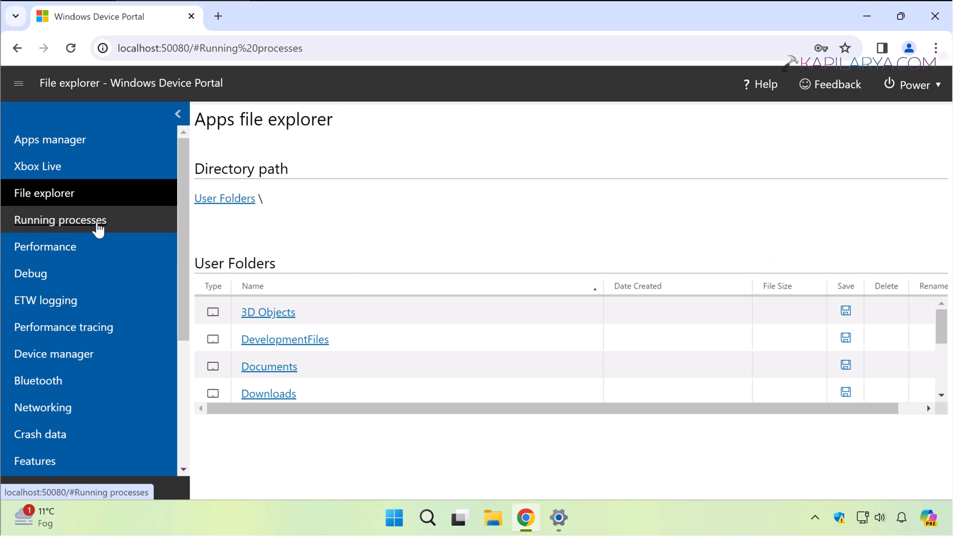
click(59, 220)
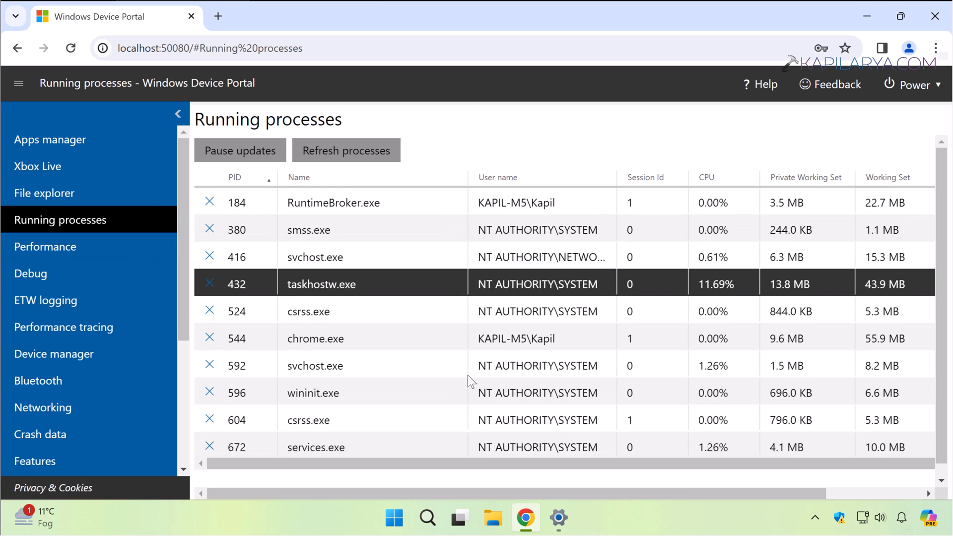
scroll(down, 3)
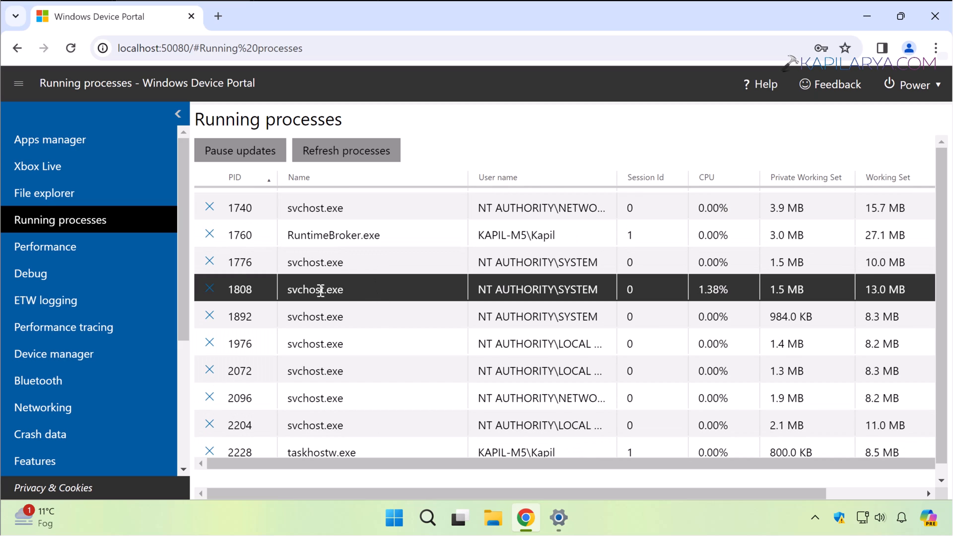
click(46, 246)
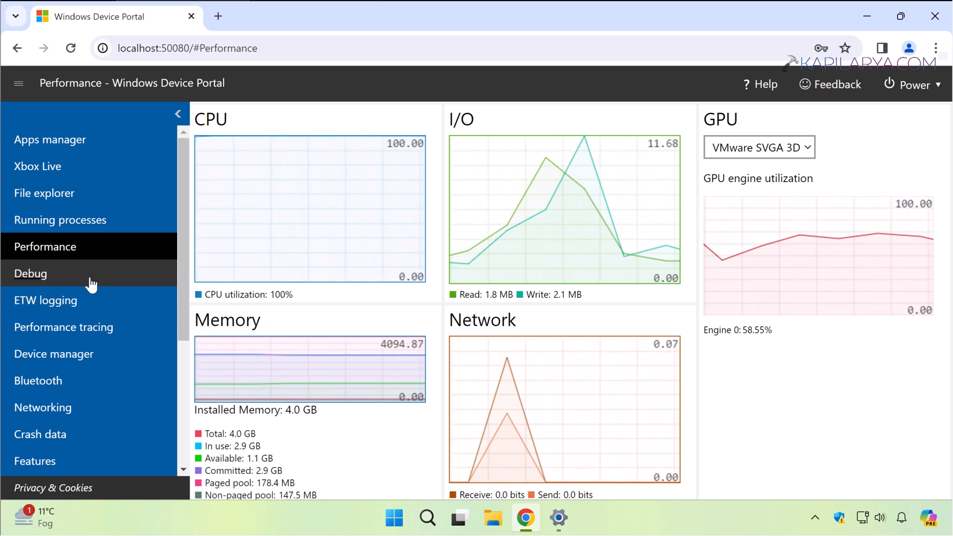
Visit Debug, ETW logging, Device manager and Bluetooth, ending on Networking's IP configuration
click(29, 274)
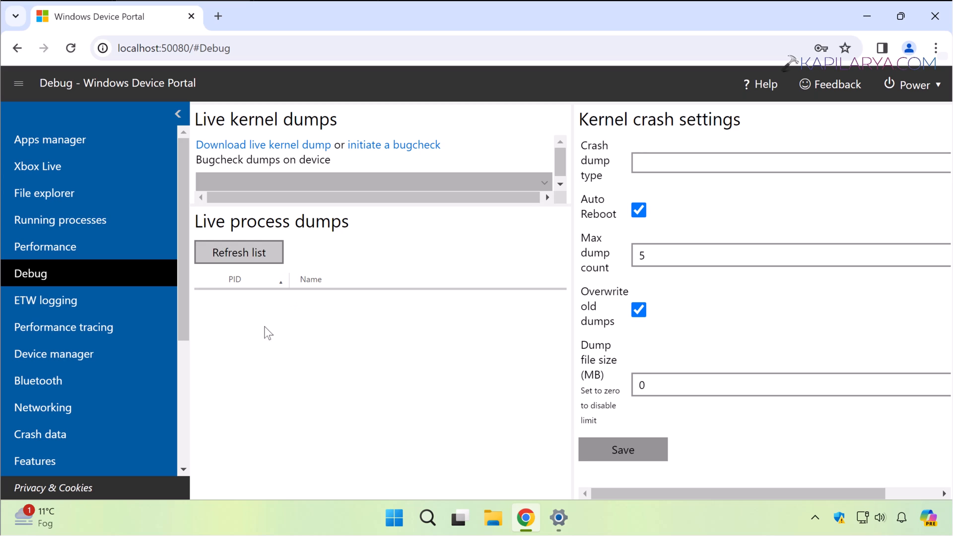
click(44, 300)
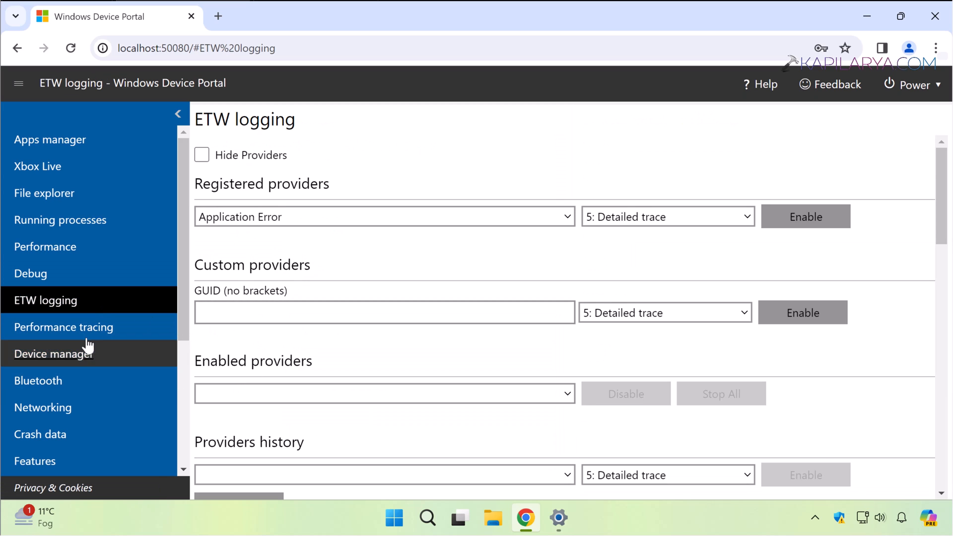
click(53, 353)
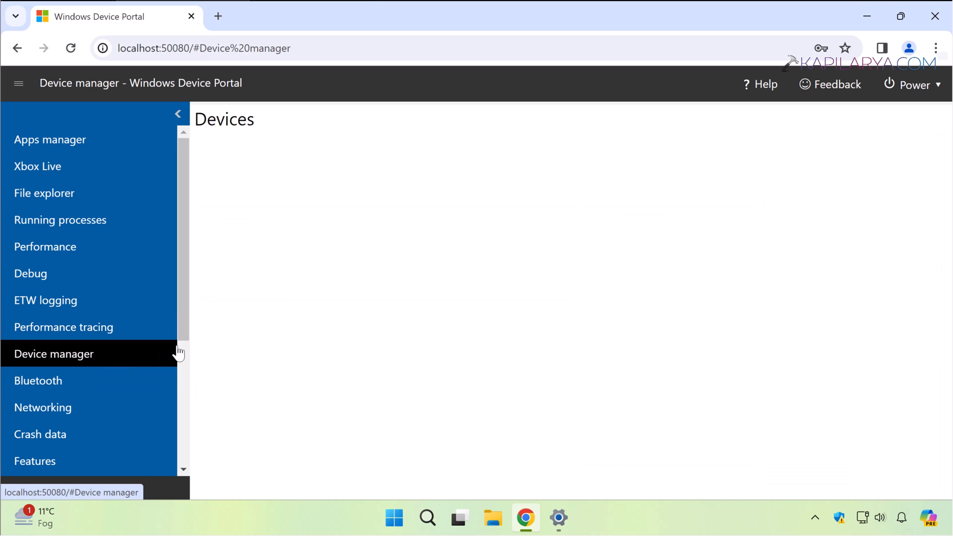
click(54, 353)
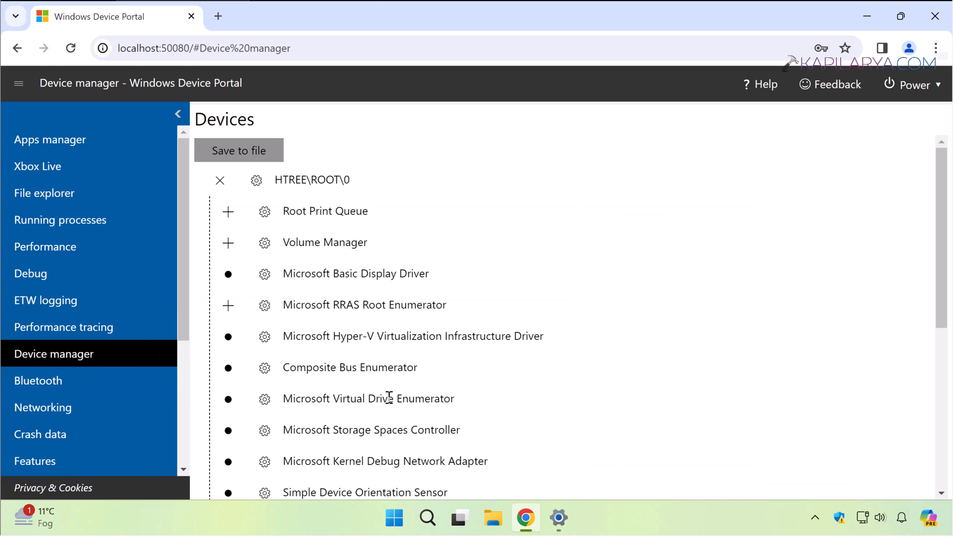
scroll(down, 3)
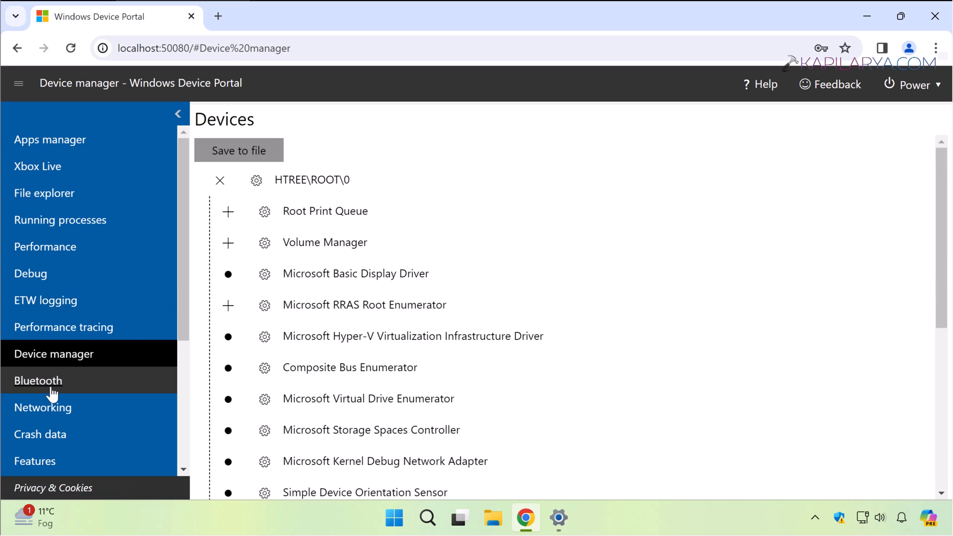
click(37, 381)
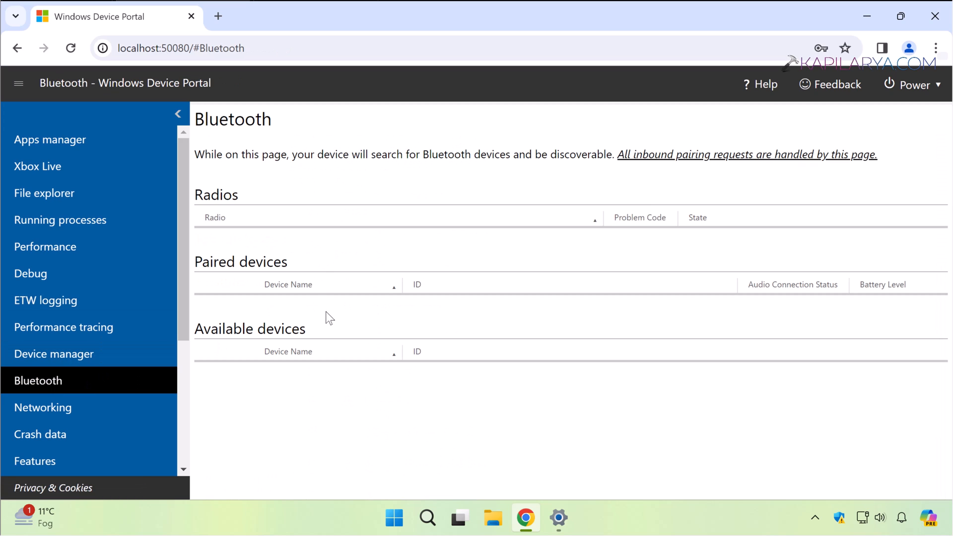
click(42, 408)
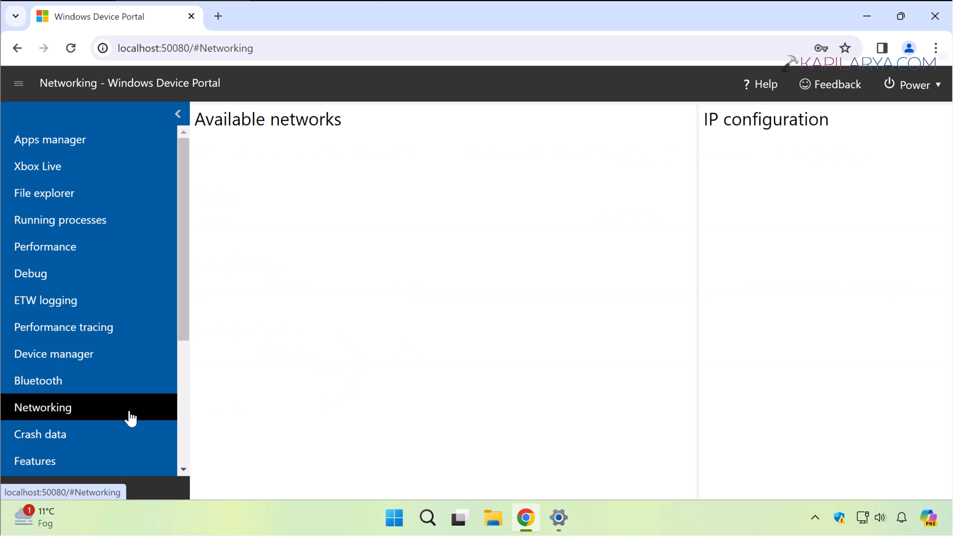
click(44, 407)
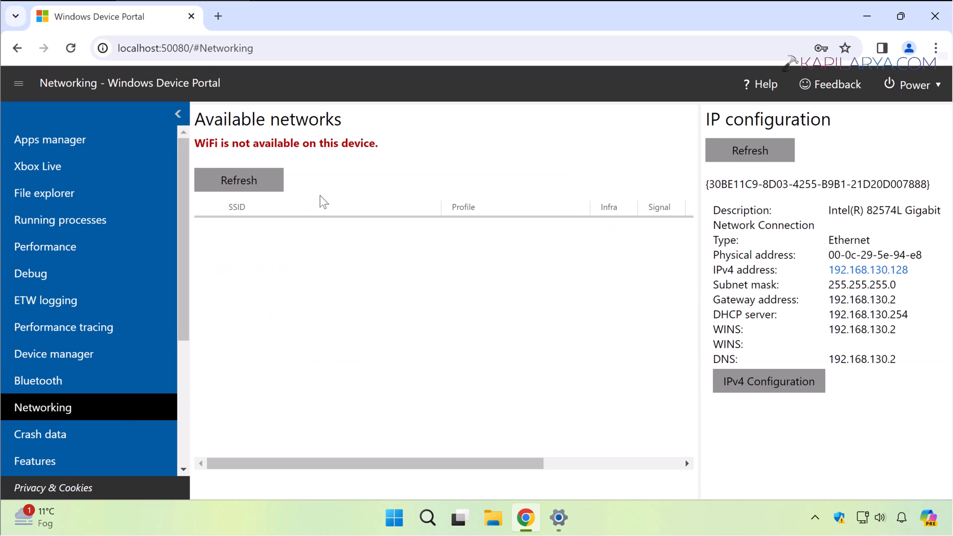